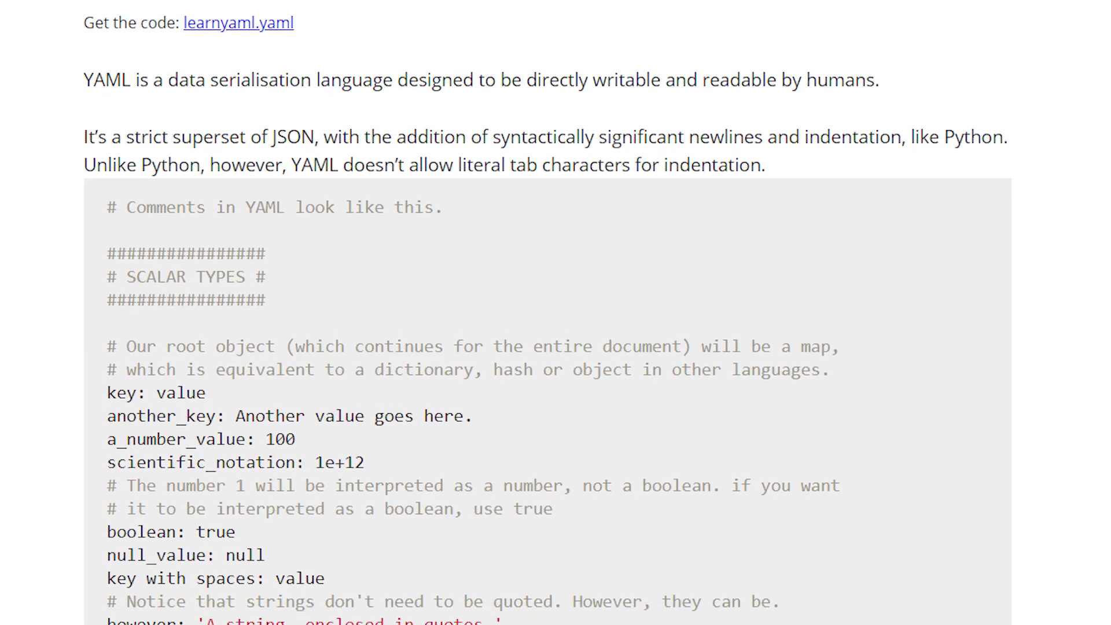
# - Read through the SCALAR TYPES and quoted-string examples on the Learn X in Y Minutes YAML page
pyautogui.scroll(-3)
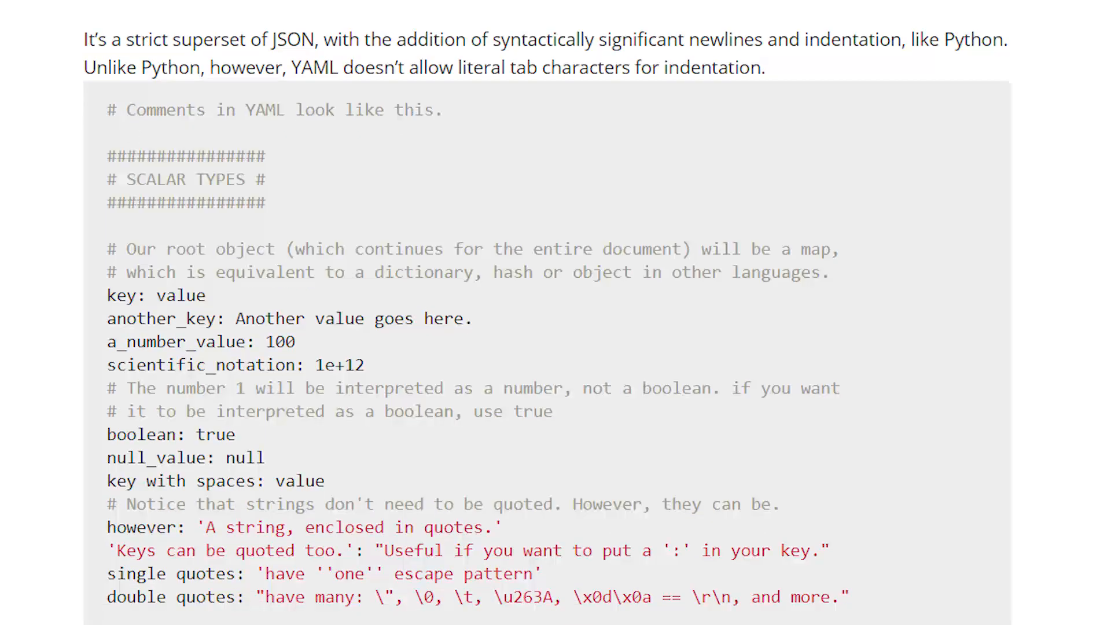
pyautogui.scroll(-3)
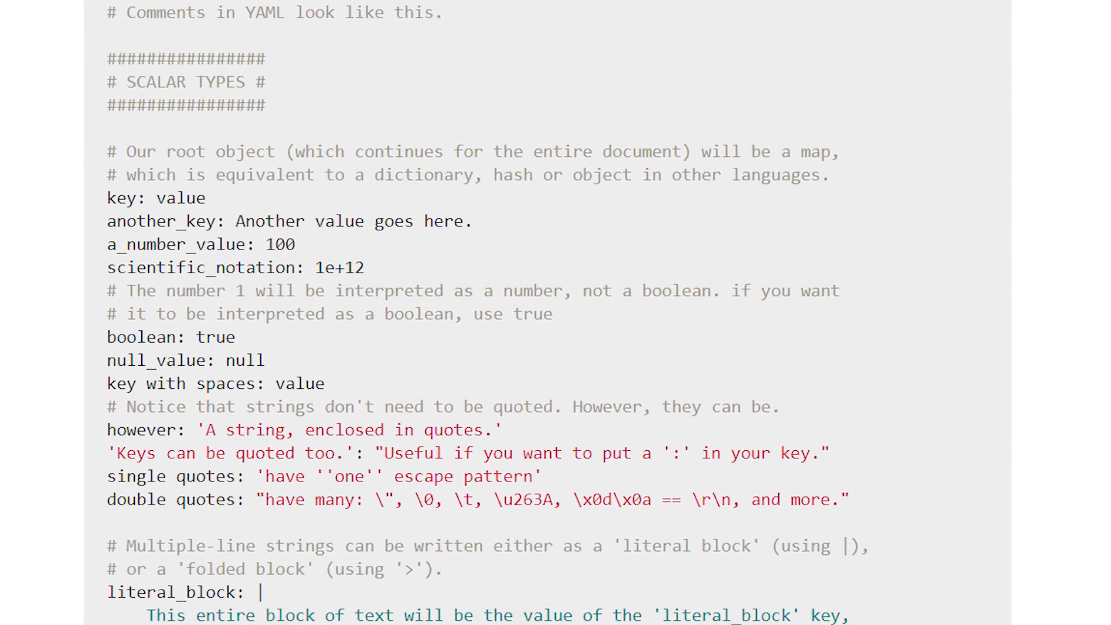
pyautogui.scroll(-3)
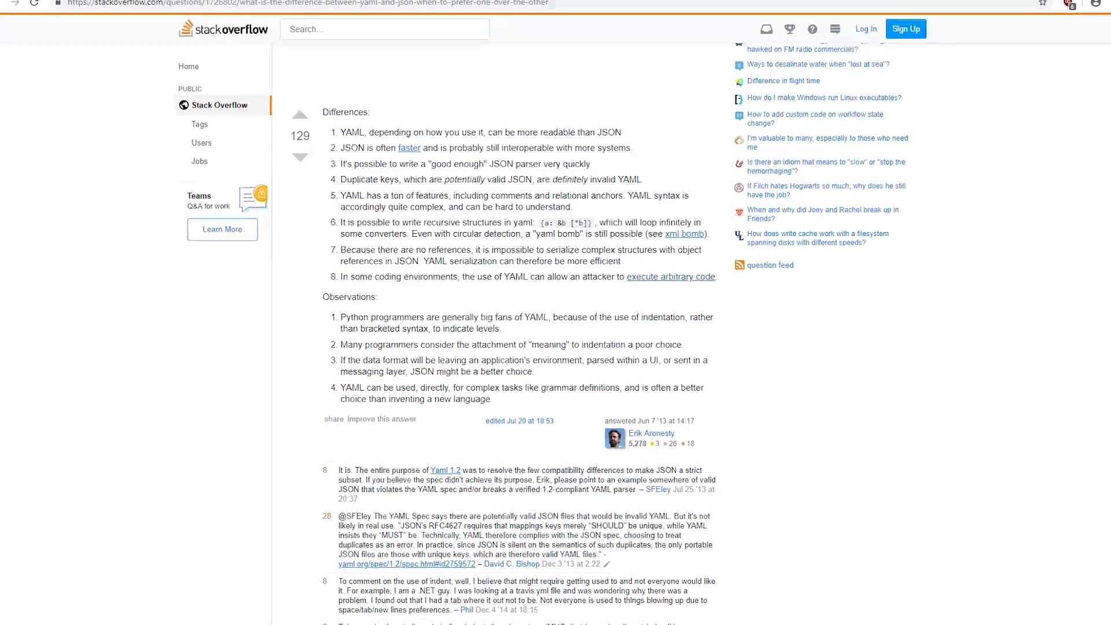
pyautogui.scroll(-3)
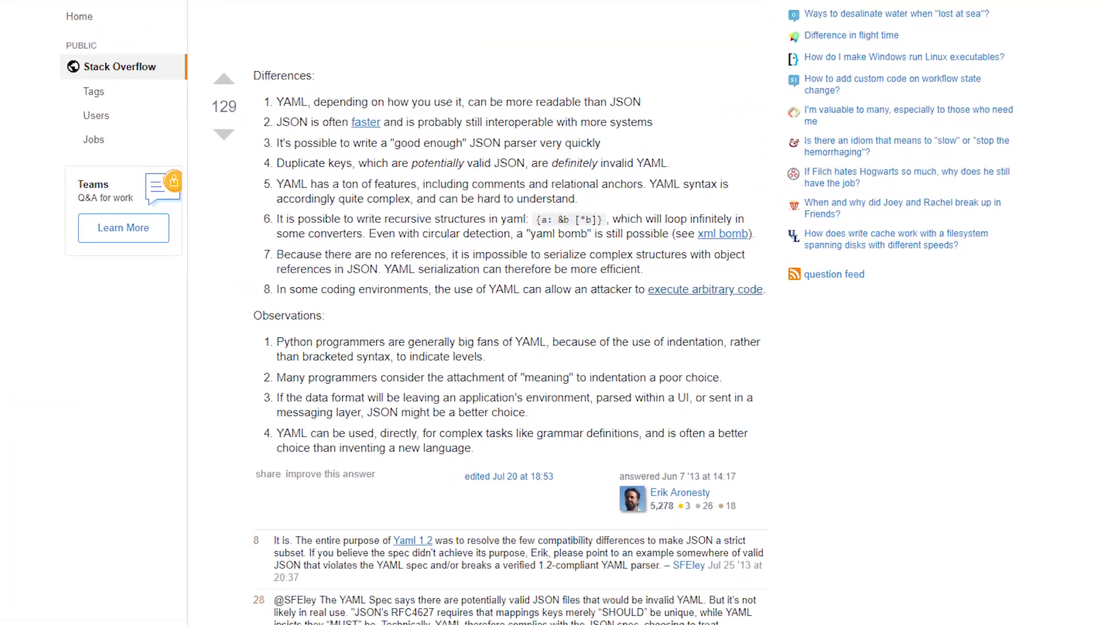
pyautogui.scroll(-3)
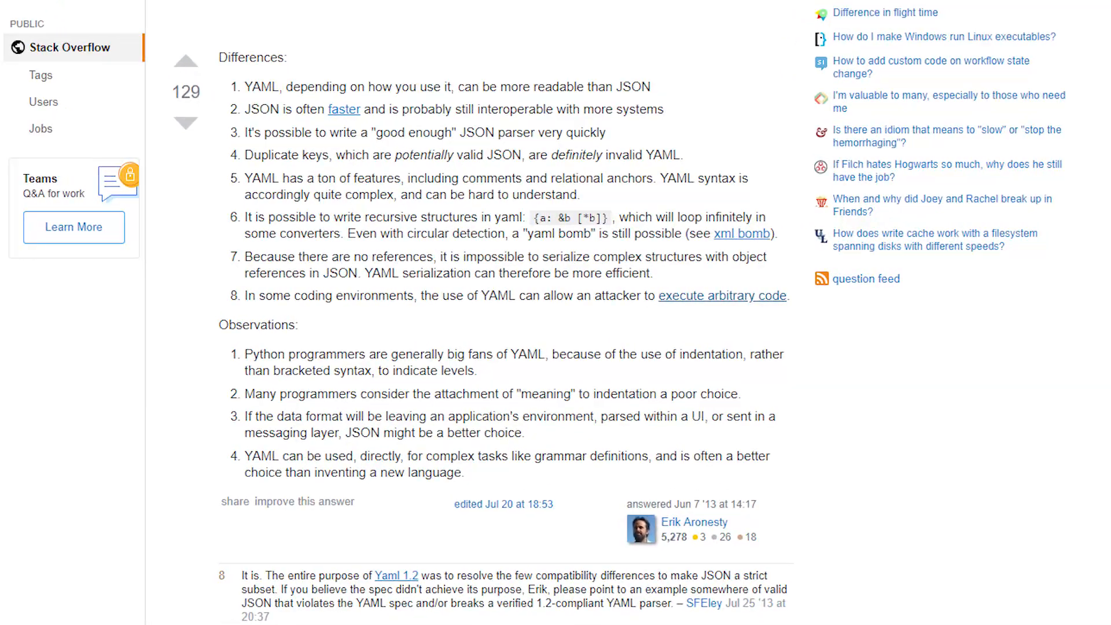
pyautogui.scroll(-3)
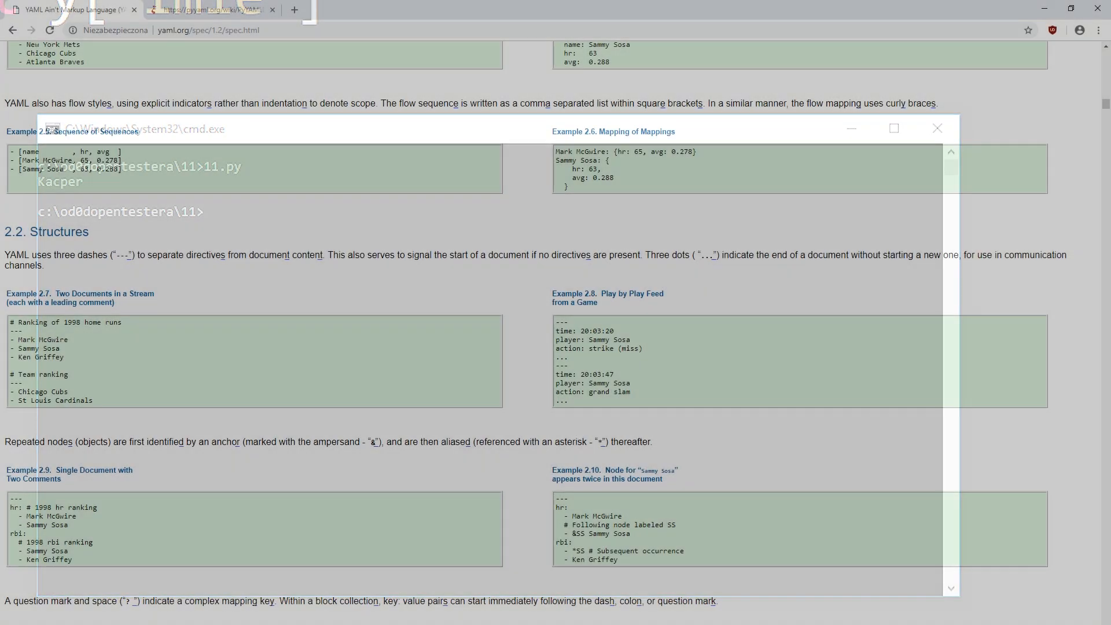
# - Read the spec from section 2.4 Tags through full-length examples to 3.2 Information Models
pyautogui.click(936, 128)
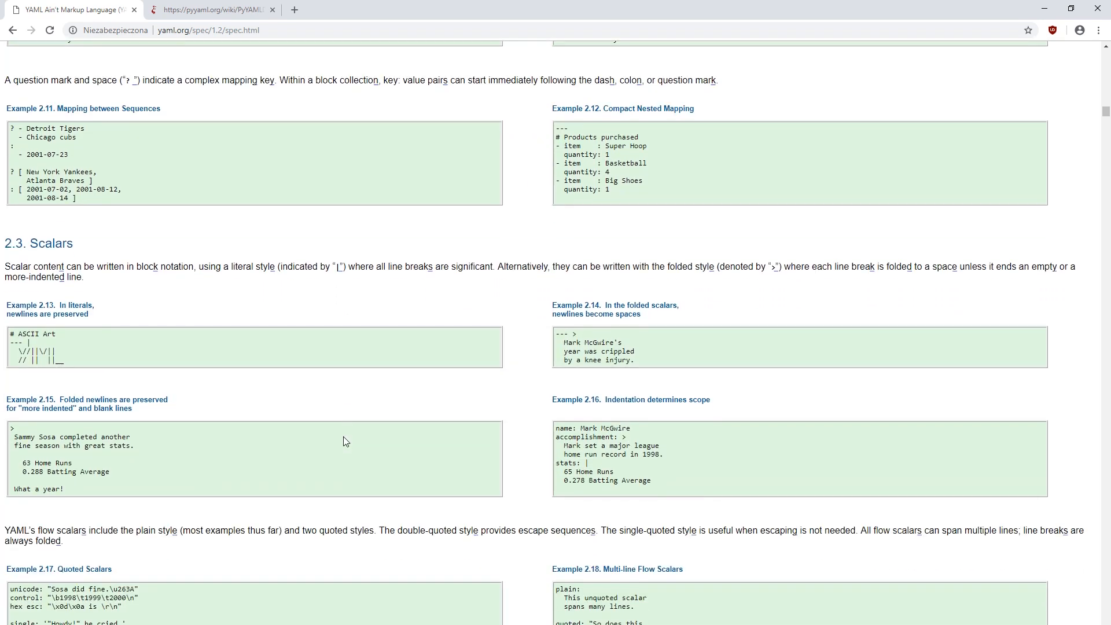
pyautogui.scroll(-3)
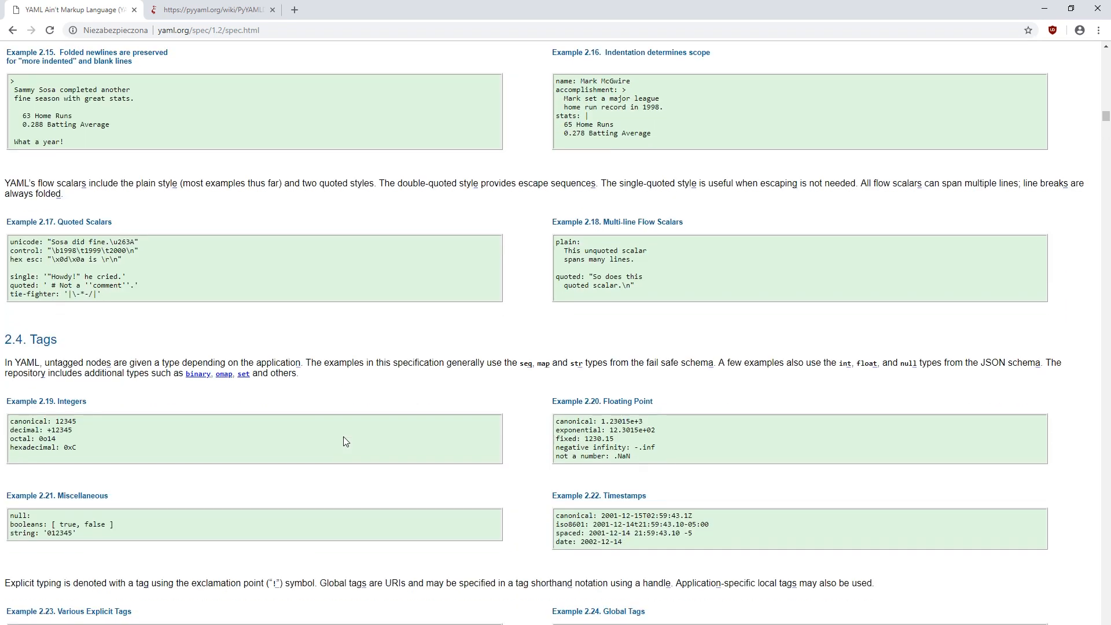
pyautogui.scroll(-3)
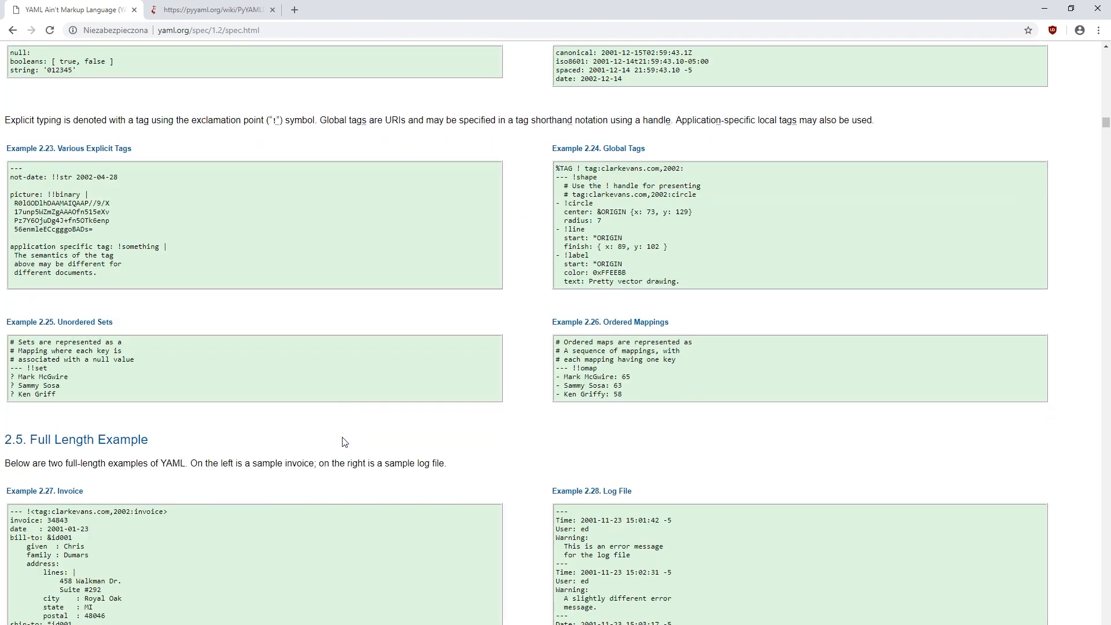
pyautogui.scroll(-3)
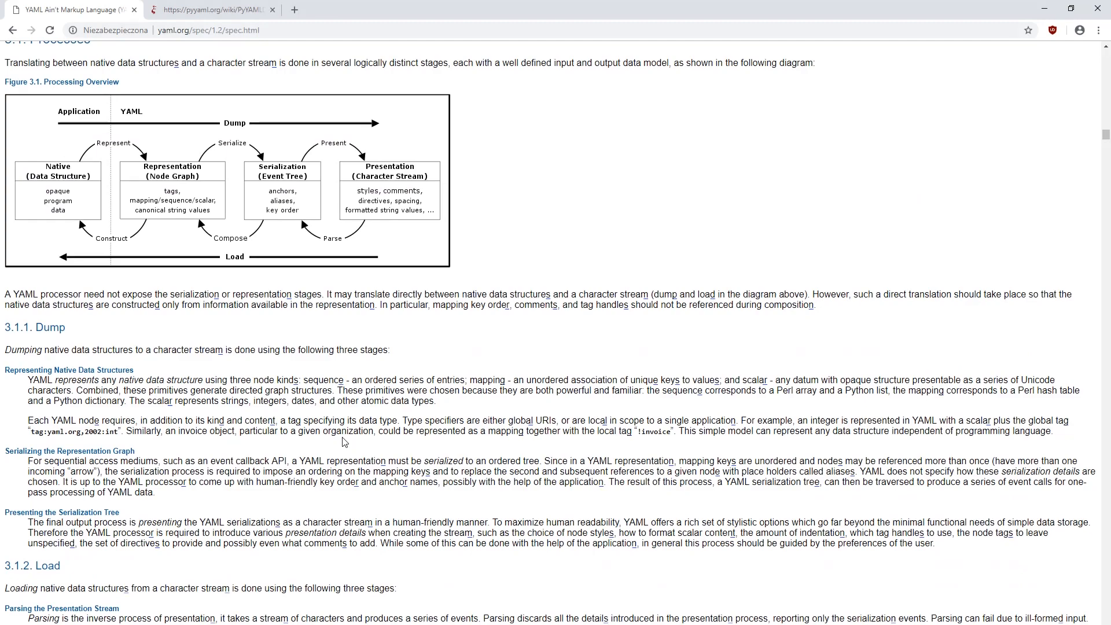
pyautogui.scroll(-3)
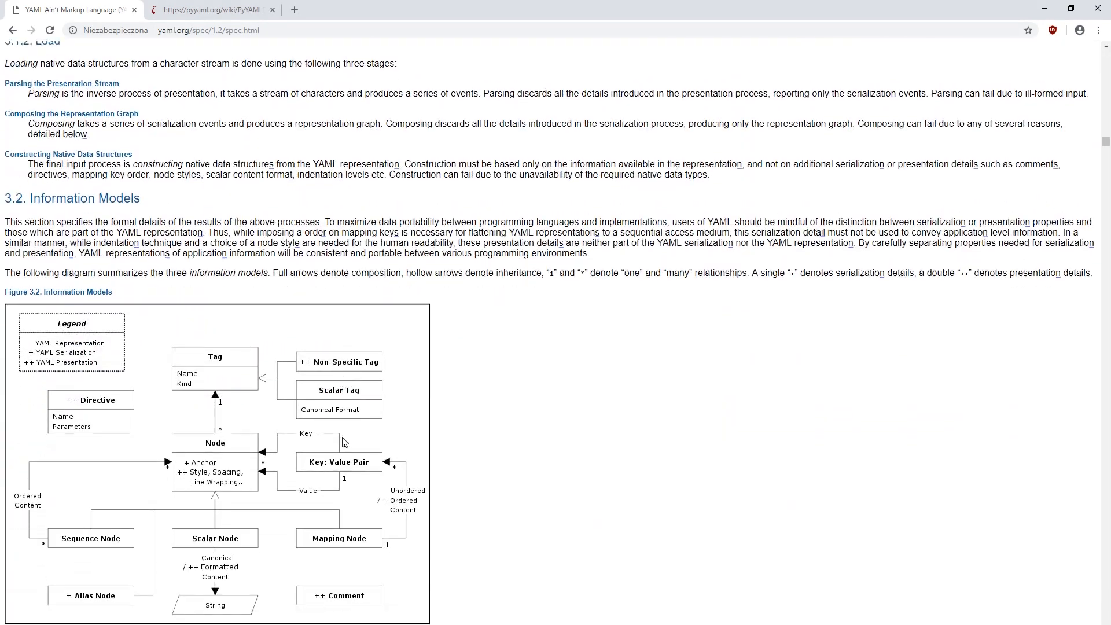
pyautogui.scroll(-3)
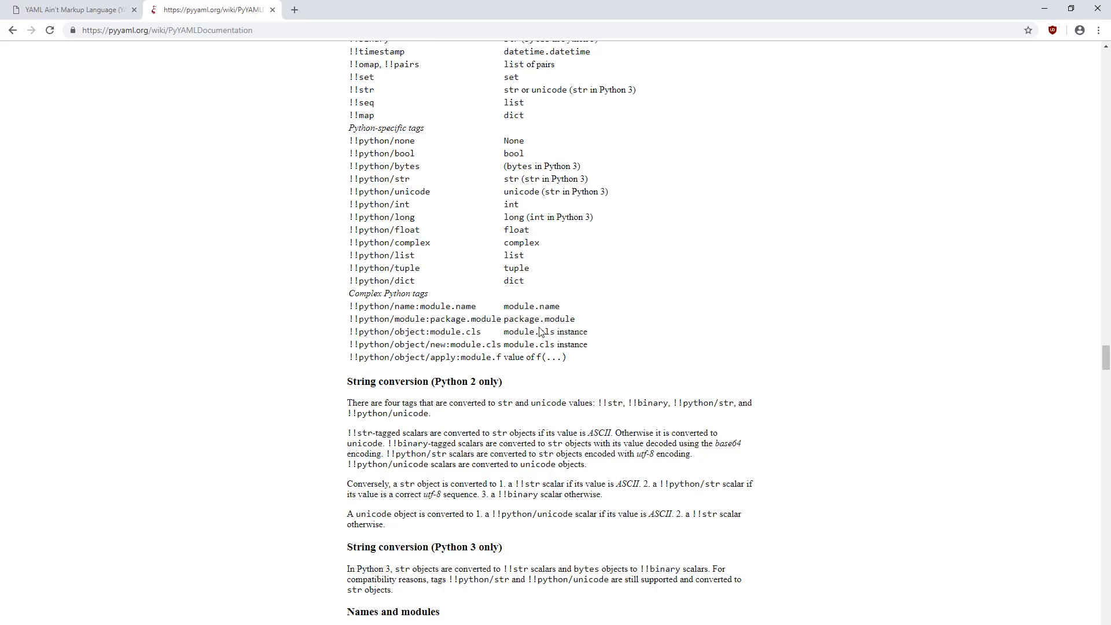
# - Select the Complex Python tags rows, including !!python/object/apply, in the PyYAML docs
pyautogui.moveTo(354, 50); pyautogui.dragTo(564, 358)
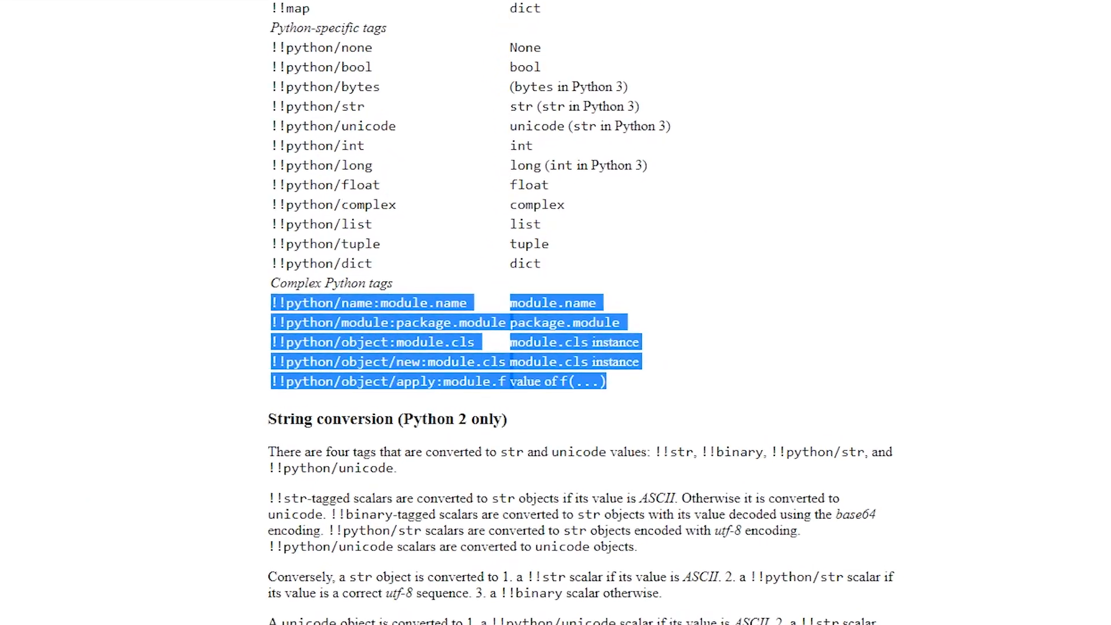
pyautogui.scroll(-3)
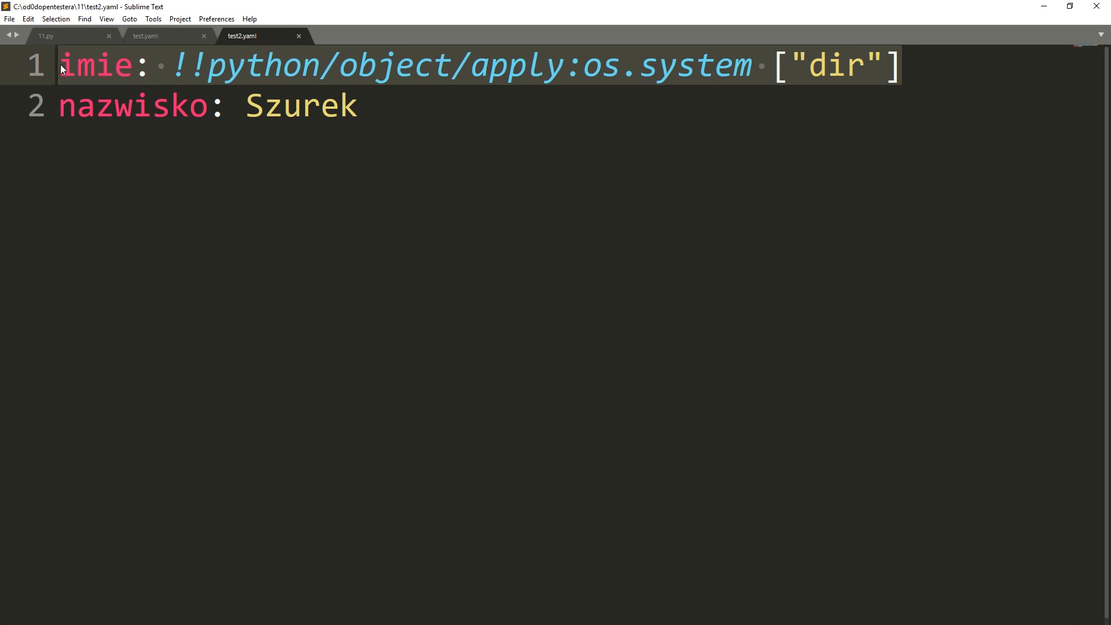
# - Switch to 11.py, which loads test2.yaml with yaml.load and prints imie
pyautogui.click(45, 36)
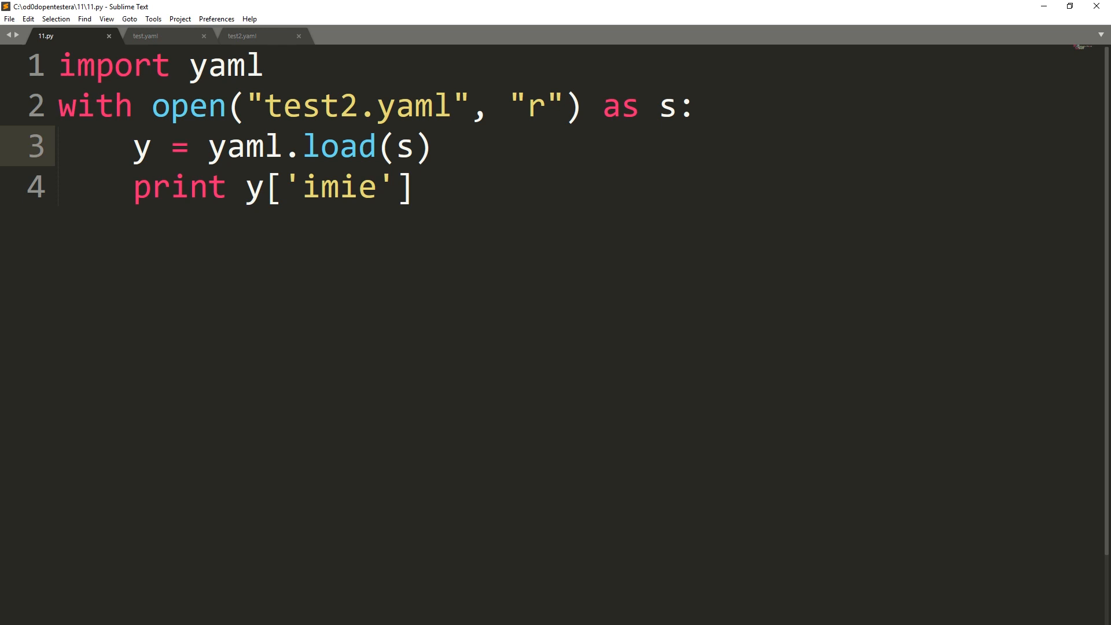
# - Change line 3 so 11.py calls yaml.safe_load(s) instead of yaml.load(s)
pyautogui.write('safe')
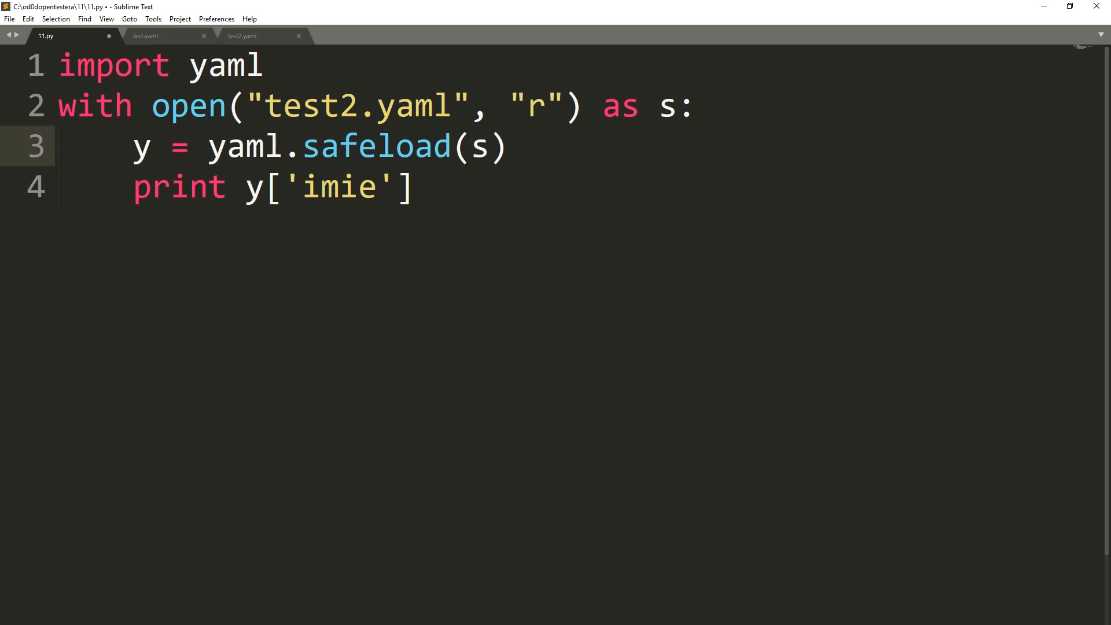
pyautogui.write('_')
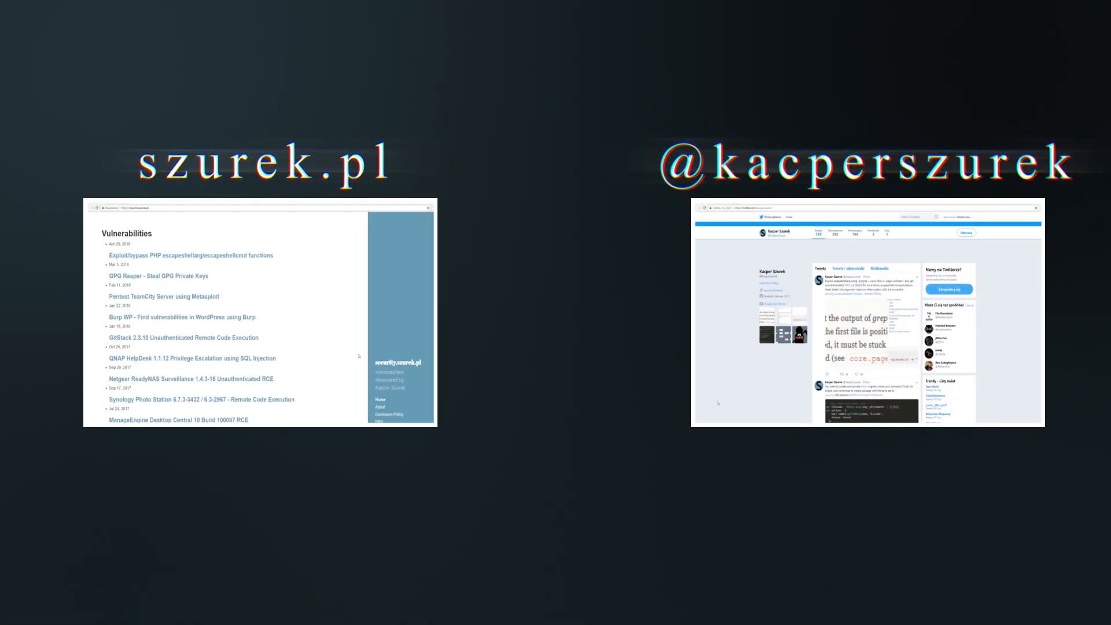
pyautogui.scroll(-3)
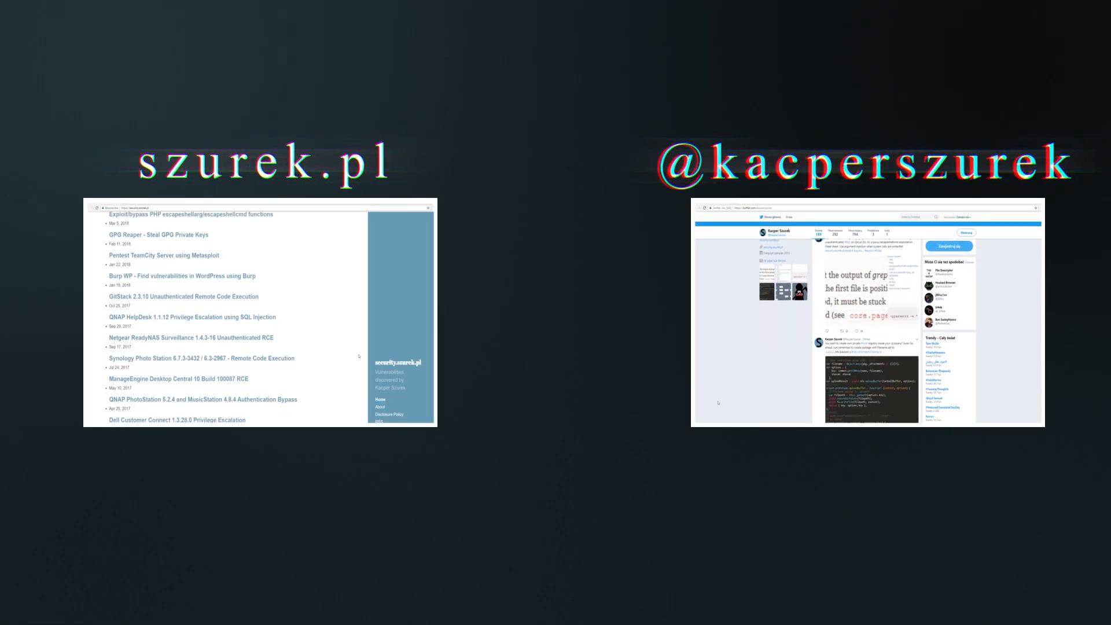